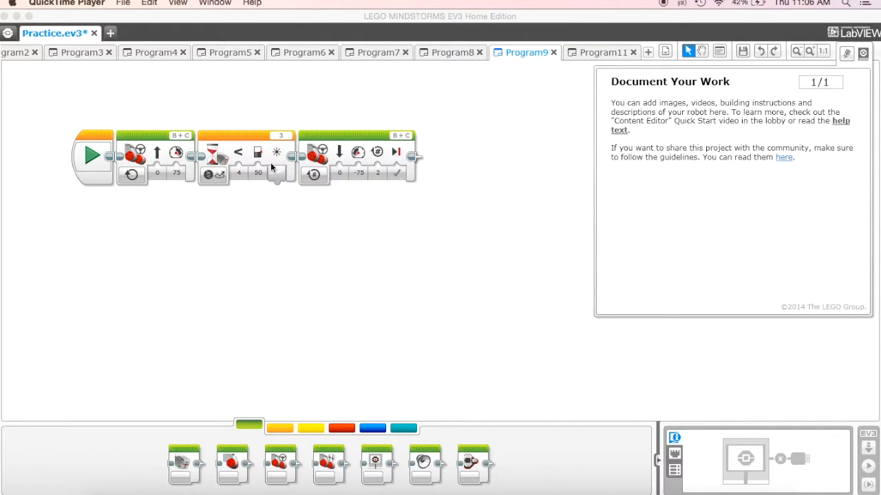
{"action": "mouse_move", "coordinate": [295, 196]}
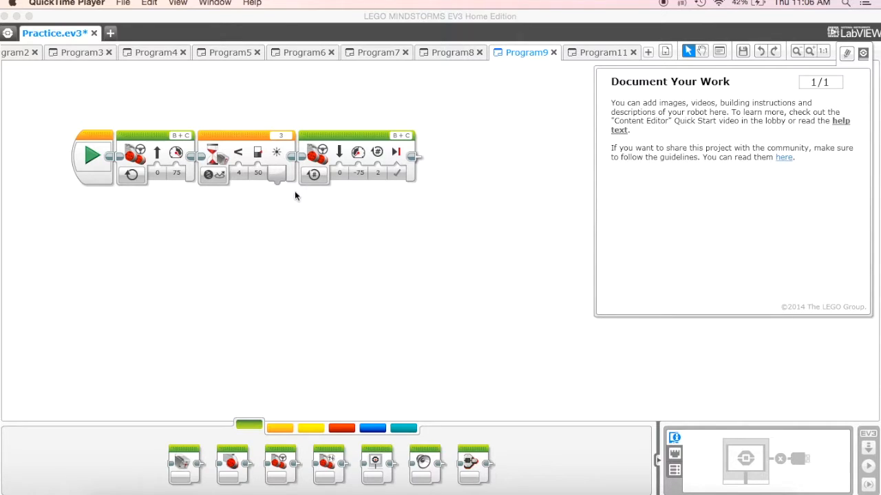
{"action": "mouse_move", "coordinate": [275, 193]}
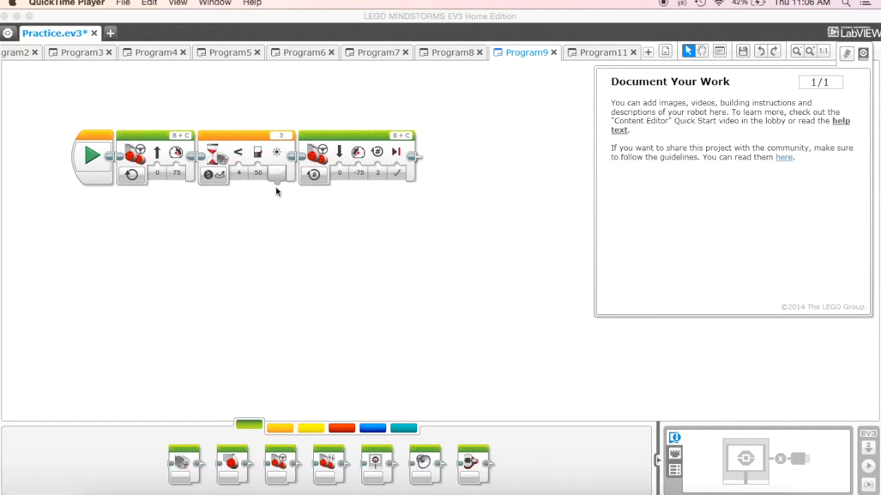
{"action": "mouse_move", "coordinate": [357, 172]}
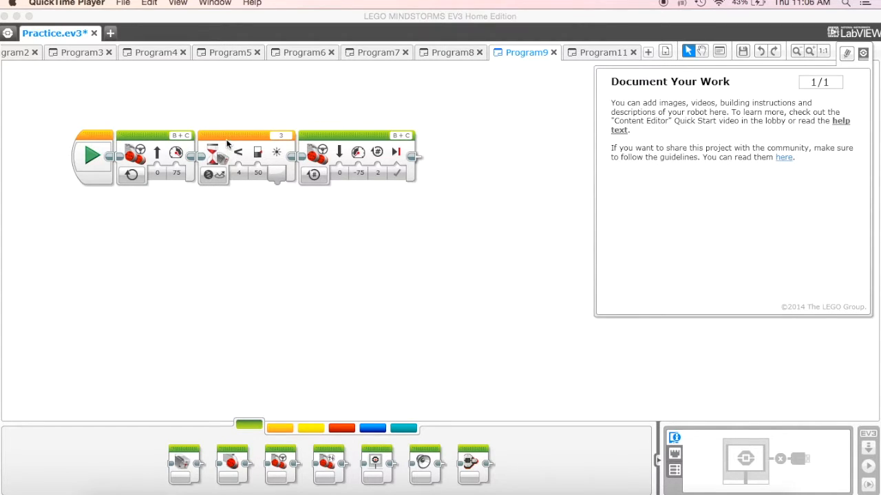
- Switch the Wait block's mode to Color Sensor > Compare > Color
{"action": "left_click", "coordinate": [238, 155]}
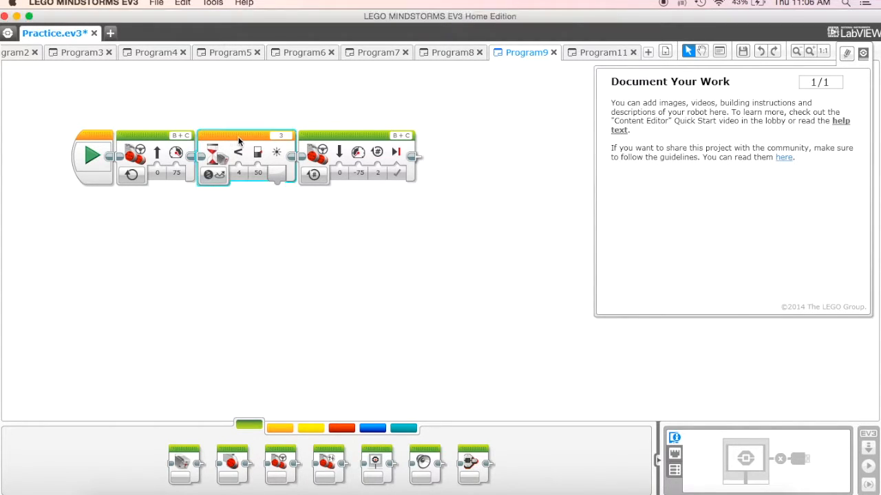
{"action": "mouse_move", "coordinate": [213, 174]}
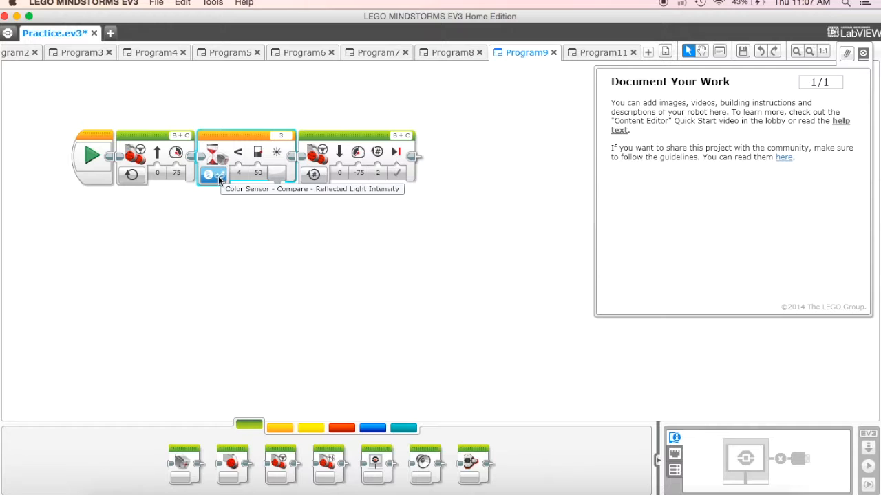
{"action": "left_click", "coordinate": [214, 174]}
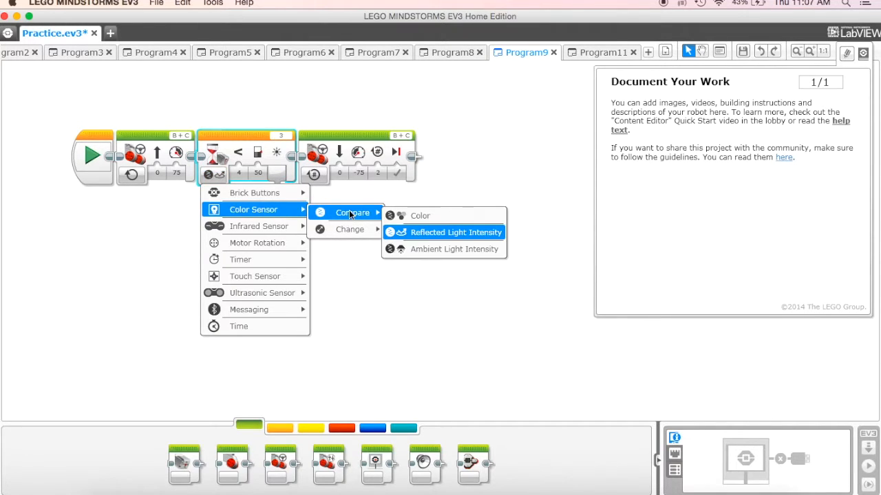
{"action": "mouse_move", "coordinate": [420, 215]}
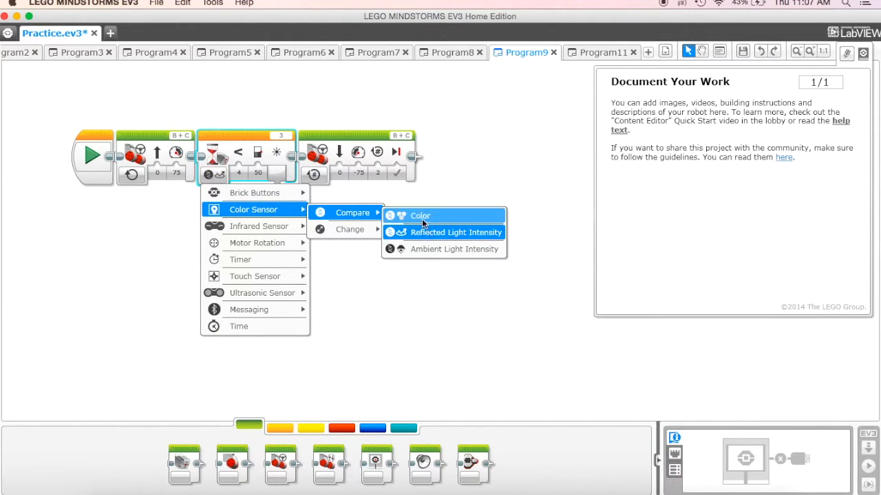
{"action": "mouse_move", "coordinate": [420, 219]}
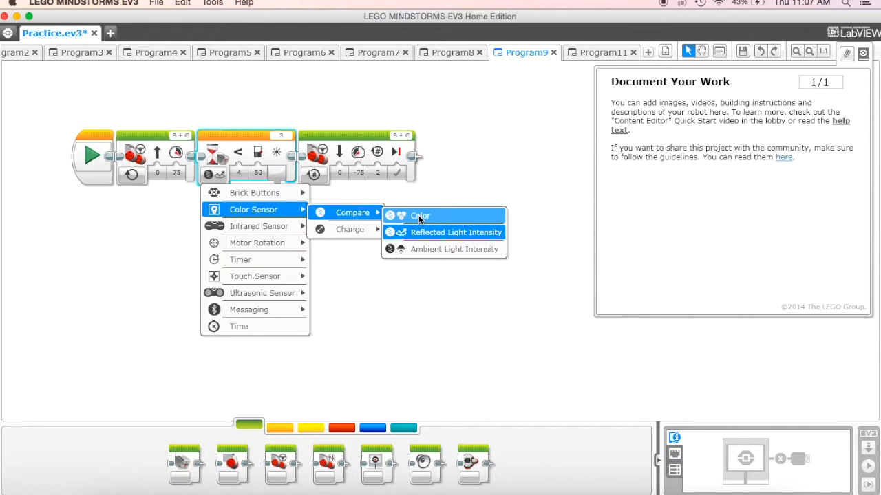
{"action": "left_click", "coordinate": [420, 216]}
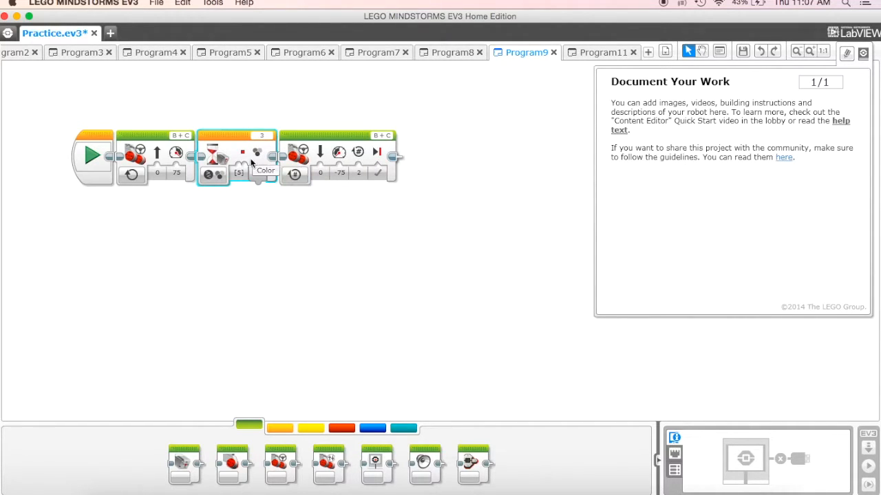
{"action": "mouse_move", "coordinate": [220, 151]}
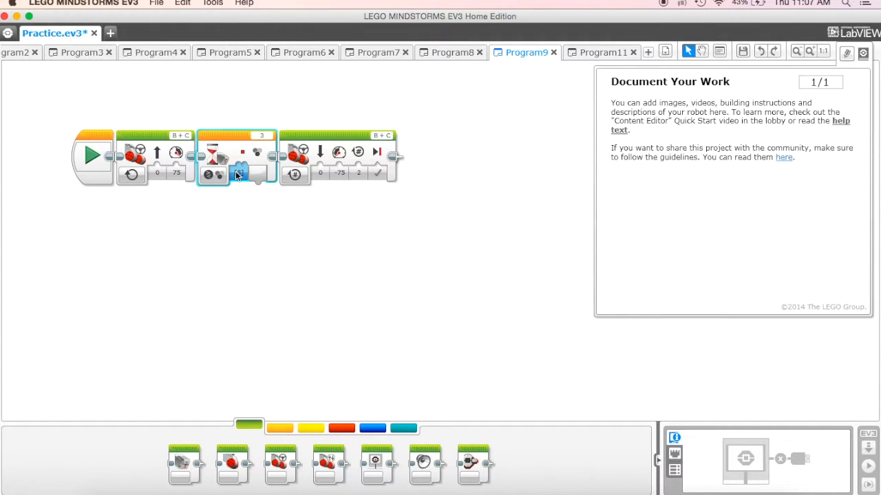
- In the Wait block's Set of Colors, check 2 (Blue) and uncheck 5 (Red)
{"action": "left_click", "coordinate": [238, 173]}
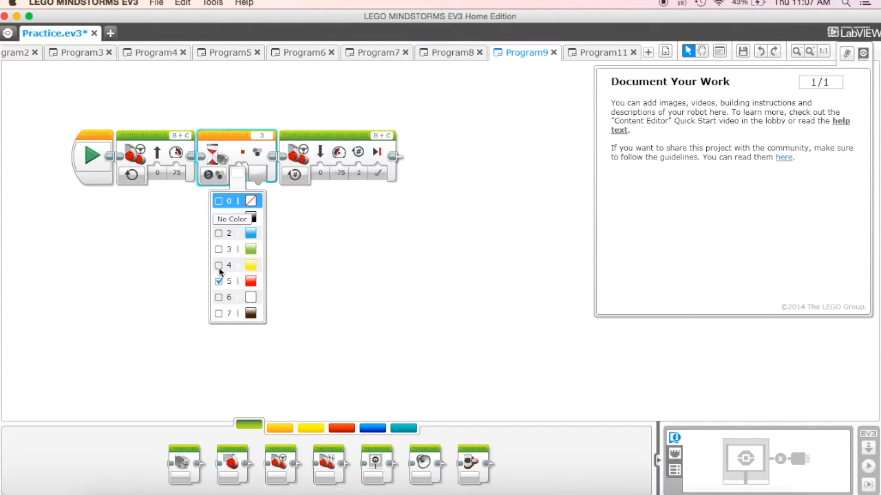
{"action": "mouse_move", "coordinate": [222, 233]}
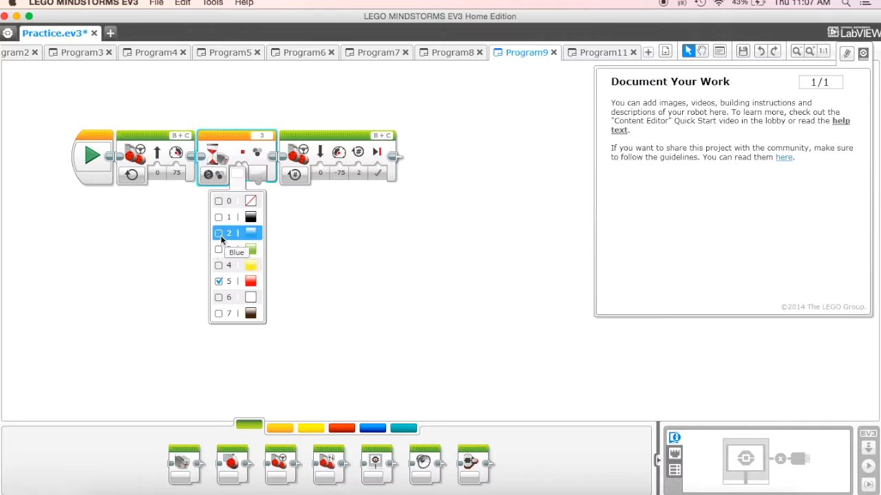
{"action": "left_click", "coordinate": [219, 232]}
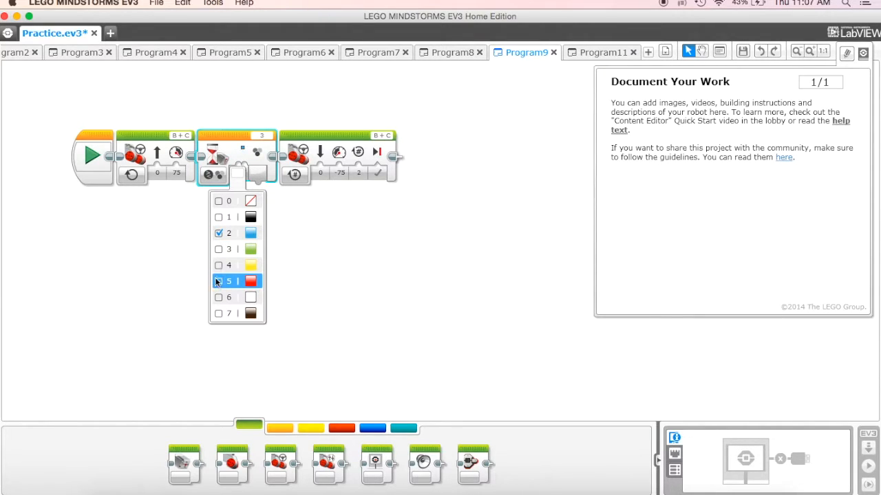
{"action": "left_click", "coordinate": [228, 233]}
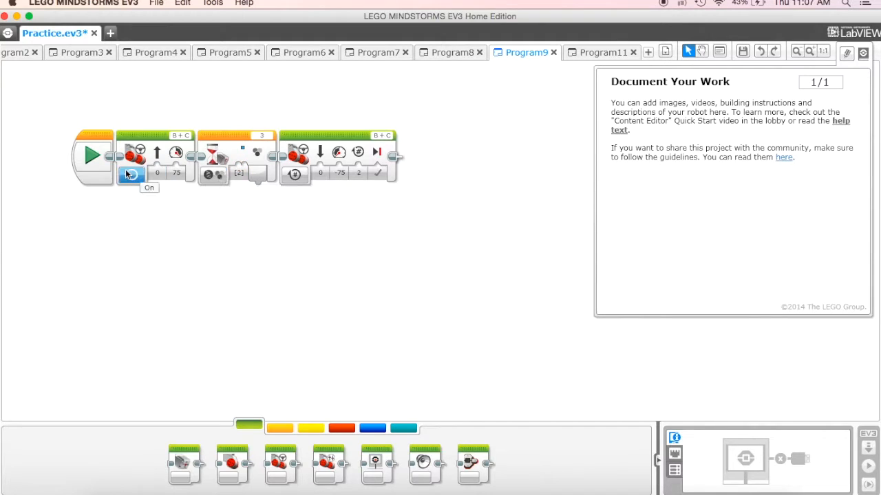
{"action": "left_click", "coordinate": [131, 174]}
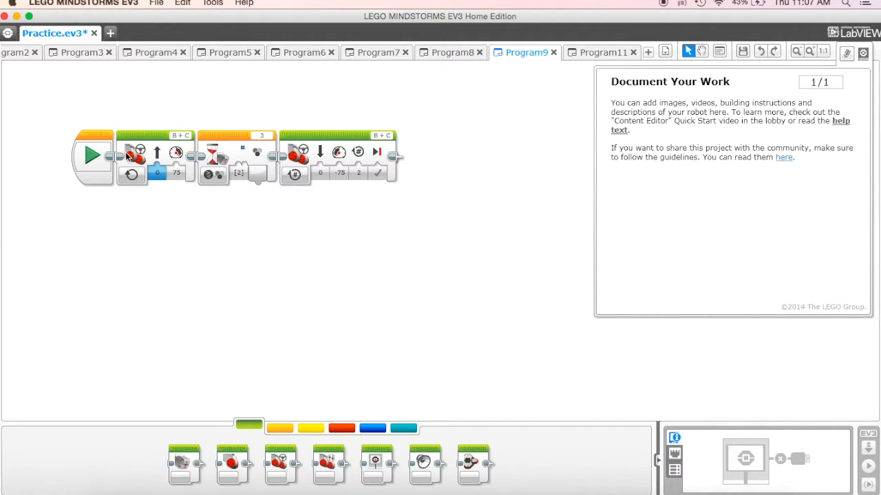
{"action": "mouse_move", "coordinate": [177, 152]}
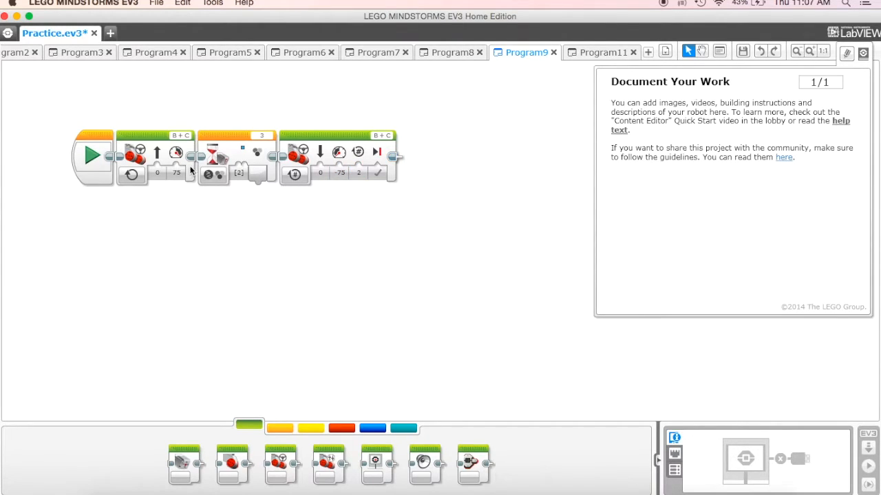
{"action": "mouse_move", "coordinate": [227, 222]}
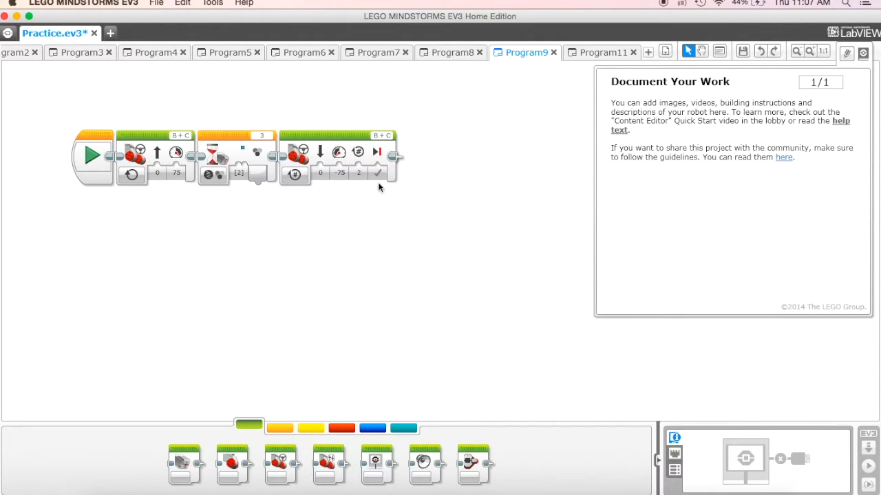
{"action": "mouse_move", "coordinate": [471, 165]}
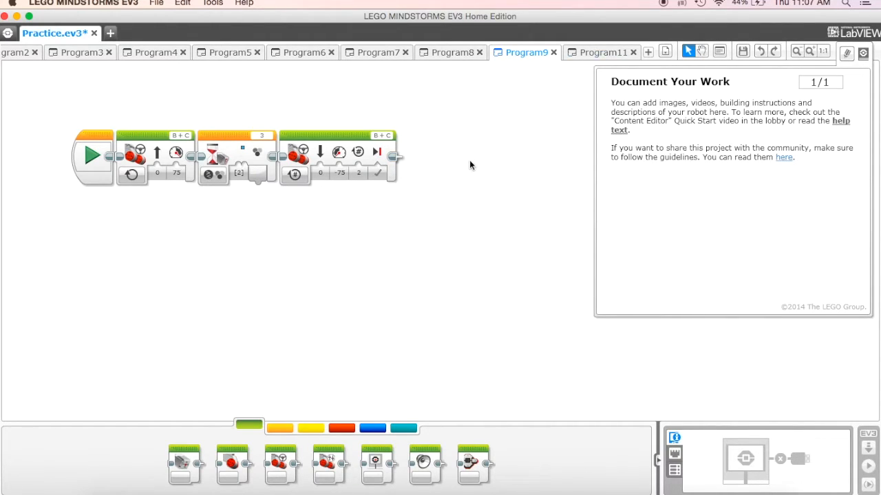